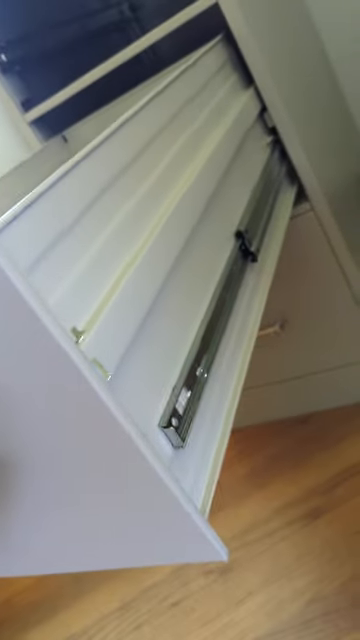
mouse_move(180, 320)
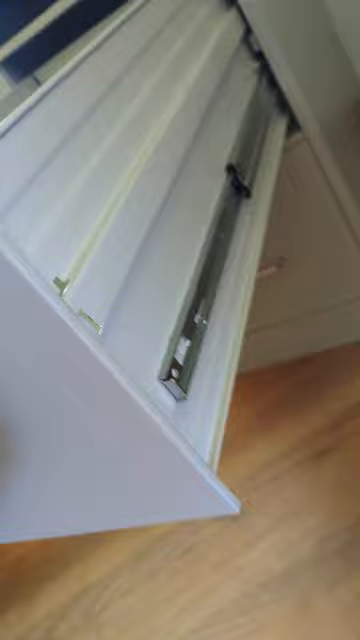